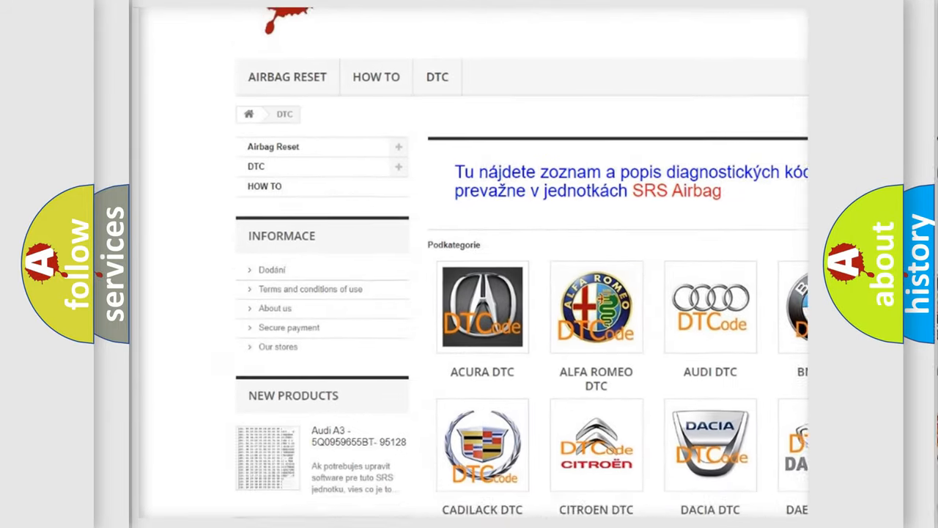
{"action": "scroll", "scroll_direction": "down", "scroll_amount": 3}
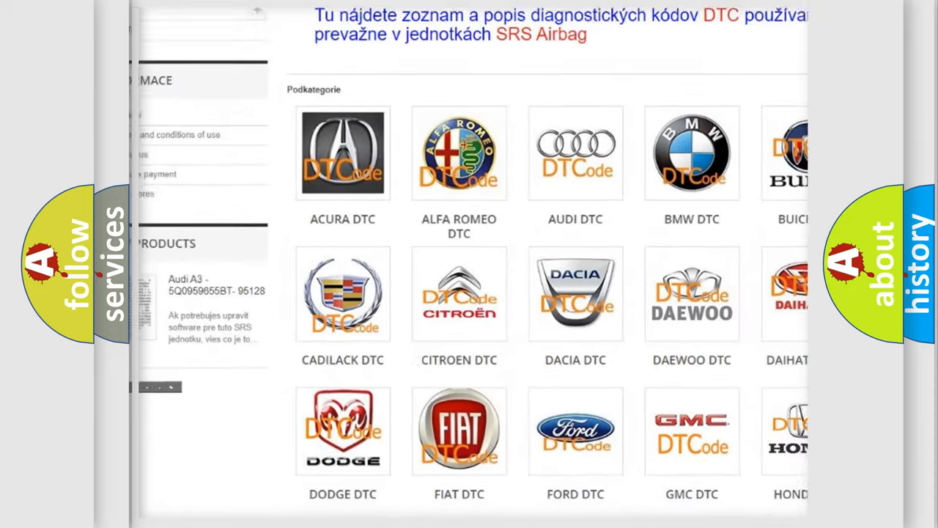
{"action": "scroll", "scroll_direction": "down", "scroll_amount": 3}
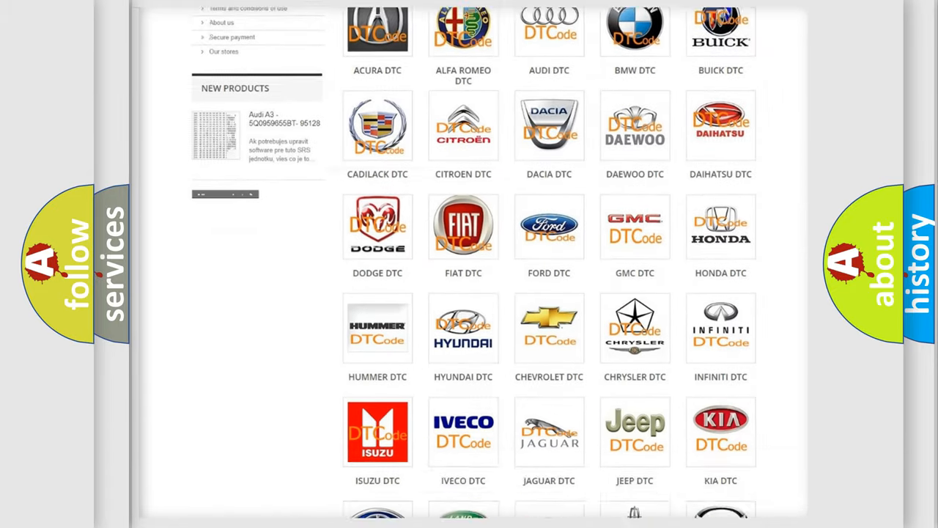
{"action": "scroll", "scroll_direction": "down", "scroll_amount": 3}
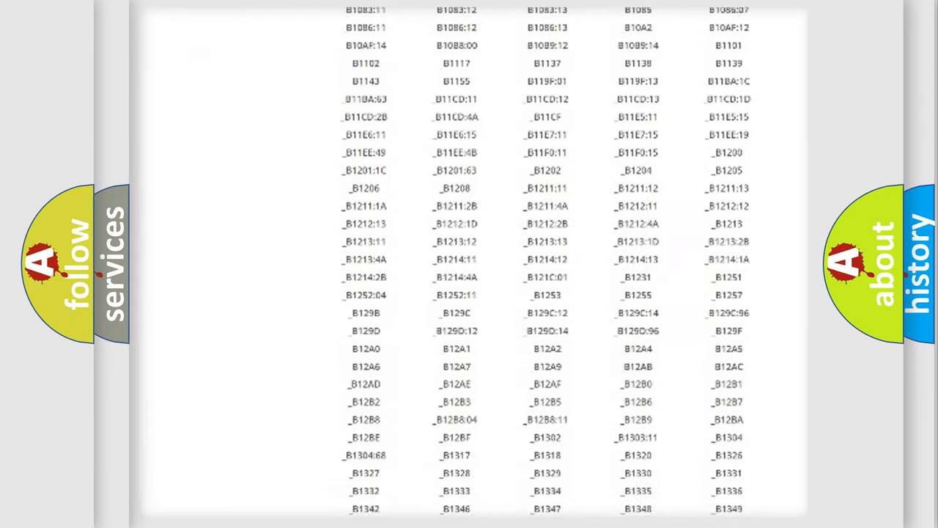
{"action": "scroll", "scroll_direction": "down", "scroll_amount": 3}
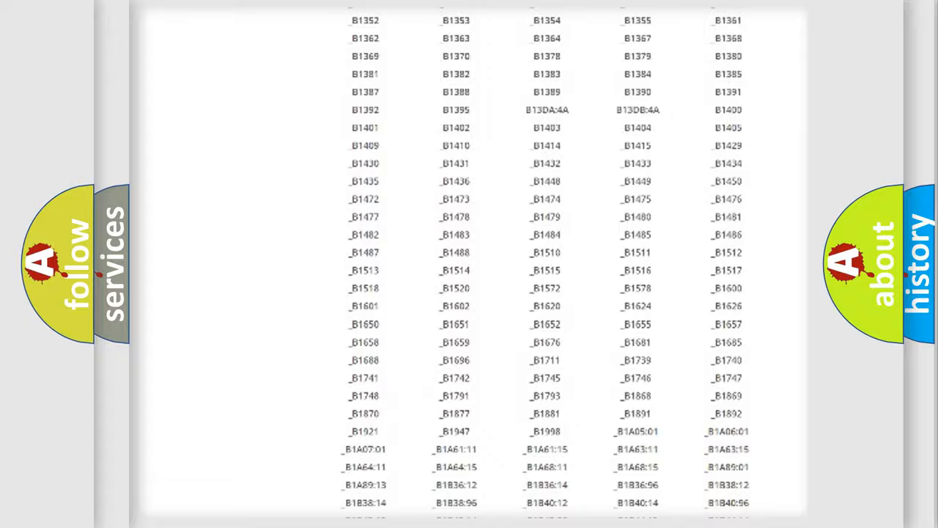
{"action": "scroll", "scroll_direction": "up", "scroll_amount": 3}
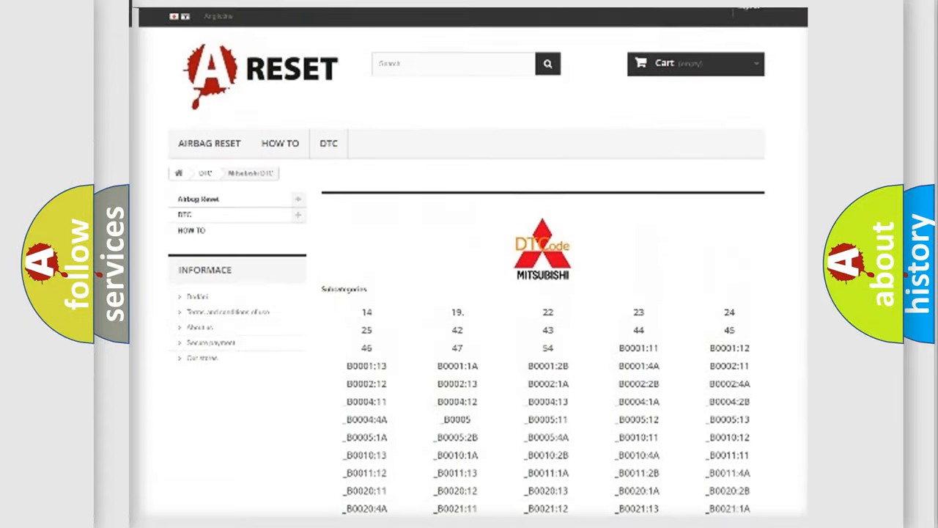
{"action": "scroll", "scroll_direction": "up", "scroll_amount": 3}
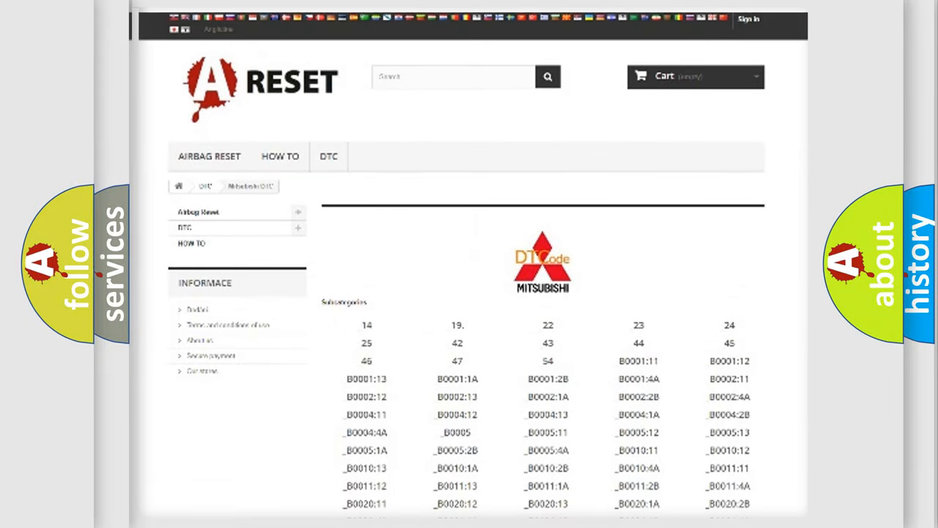